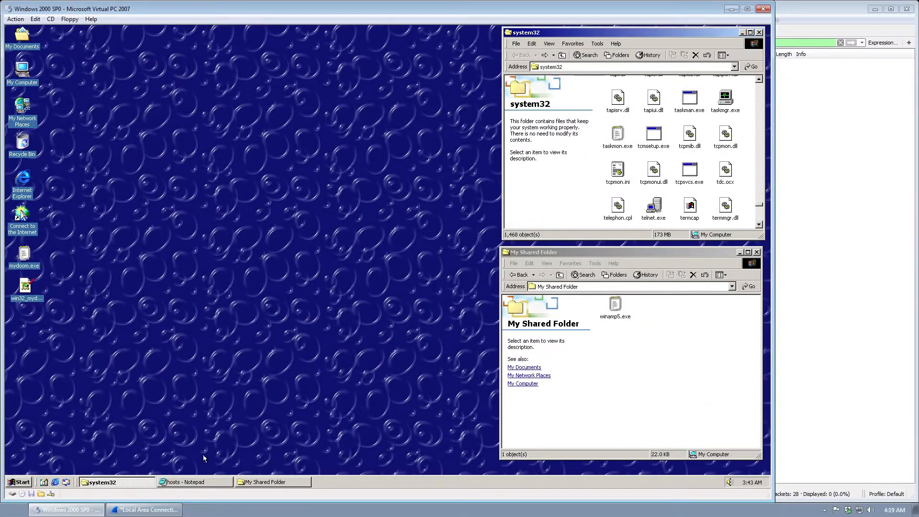
# - View the Local intranet zone's custom security level in Internet Options, then respond to the Malwarebytes prompt
pyautogui.click(188, 481)
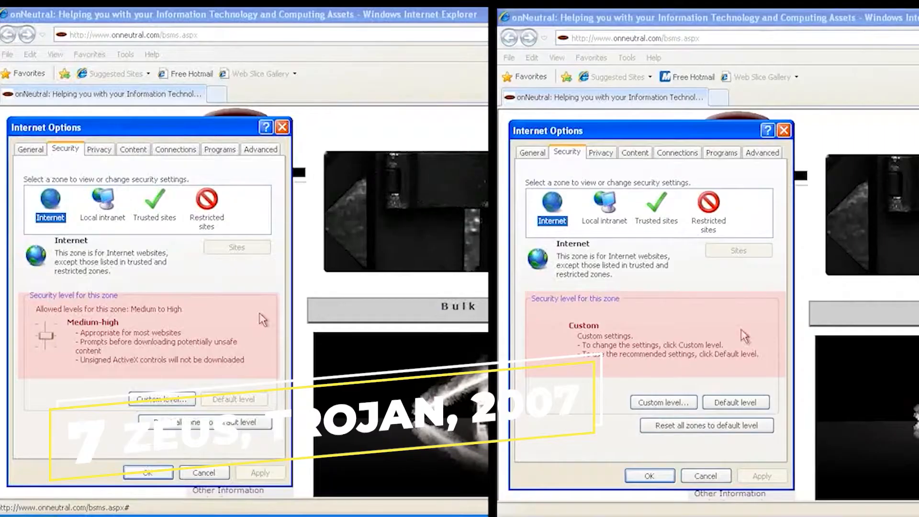
pyautogui.click(602, 199)
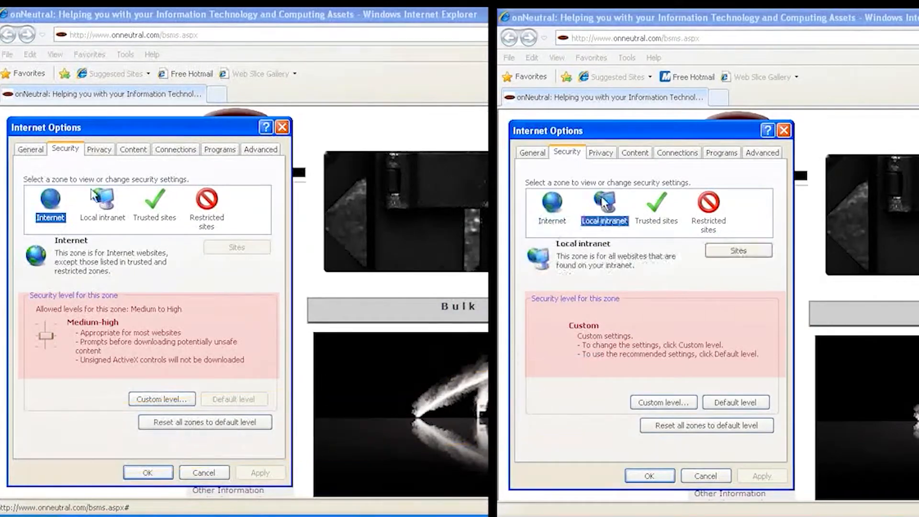
pyautogui.click(103, 202)
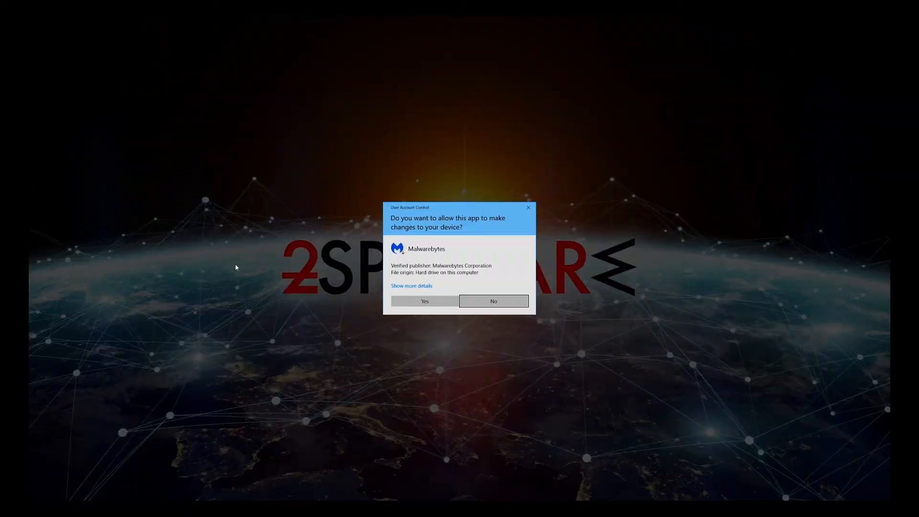
pyautogui.click(424, 301)
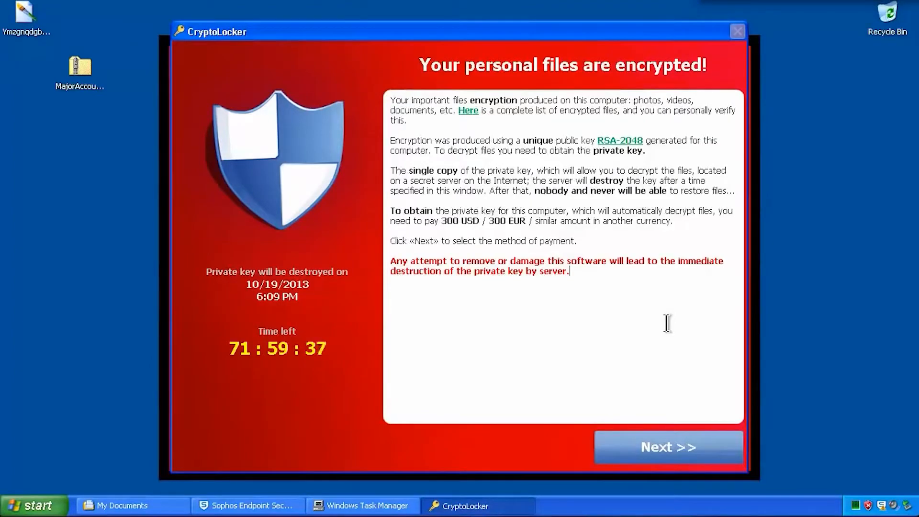
# - Submit a Transaction ID as the CryptoLocker payment and dismiss the wrong-information error
pyautogui.click(668, 446)
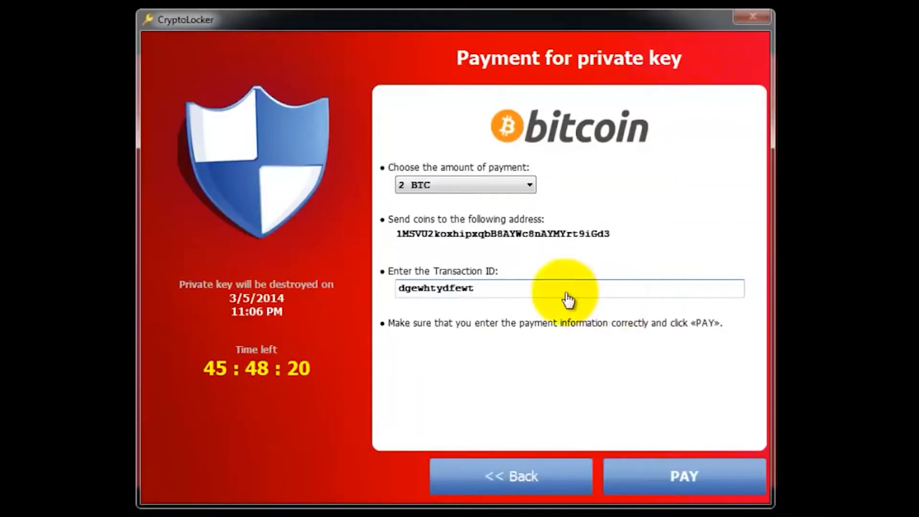
pyautogui.click(683, 476)
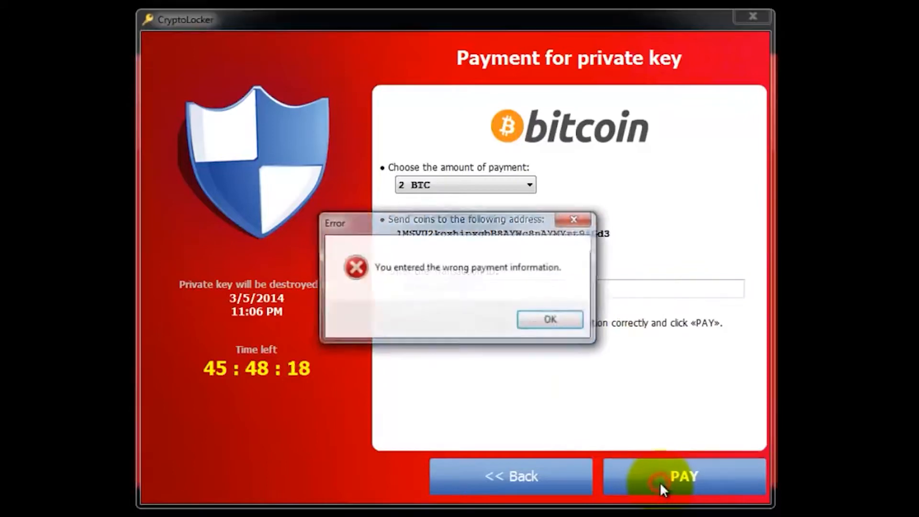
pyautogui.click(549, 319)
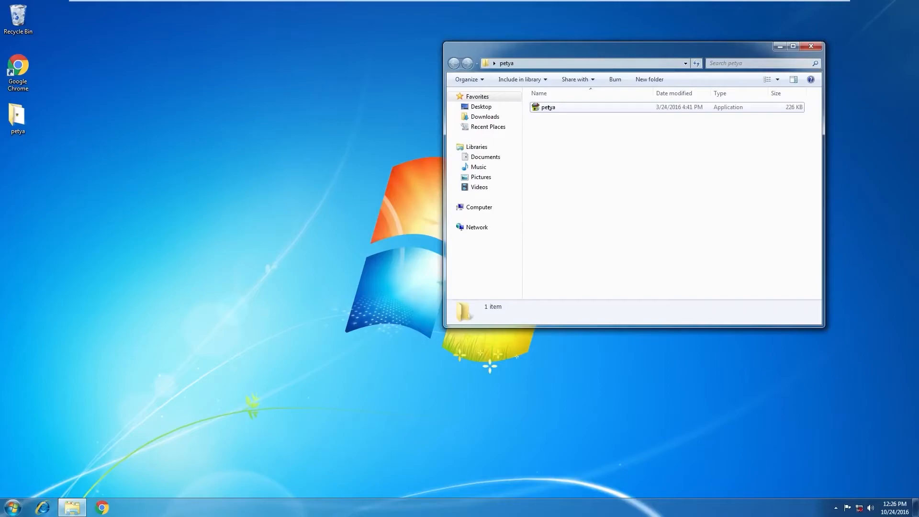
# - Run petya.exe from the petya folder
pyautogui.doubleClick(546, 106)
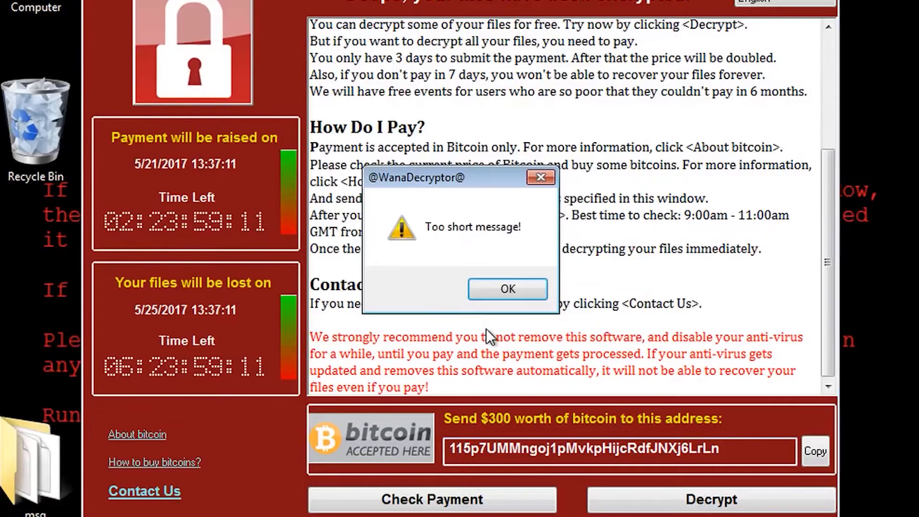
# - Dismiss WannaCry's 'Too short message!' warning
pyautogui.click(507, 289)
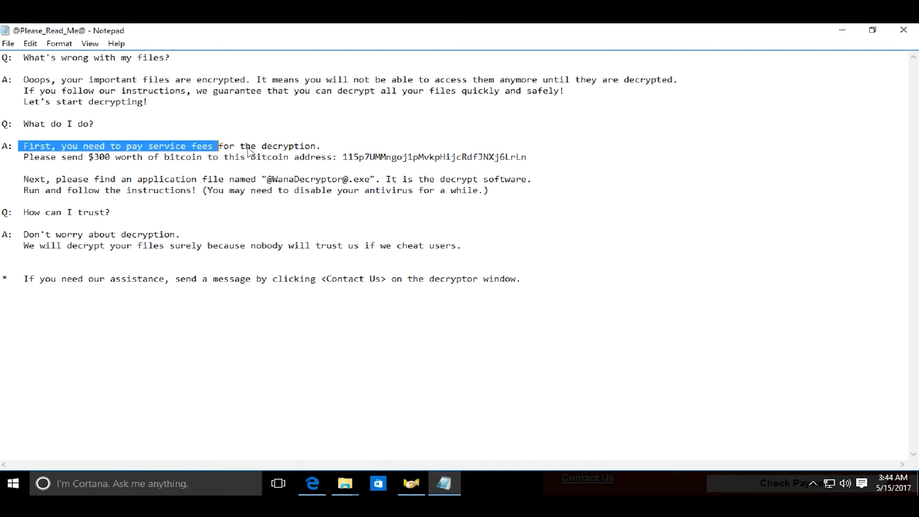
pyautogui.moveTo(342, 164)
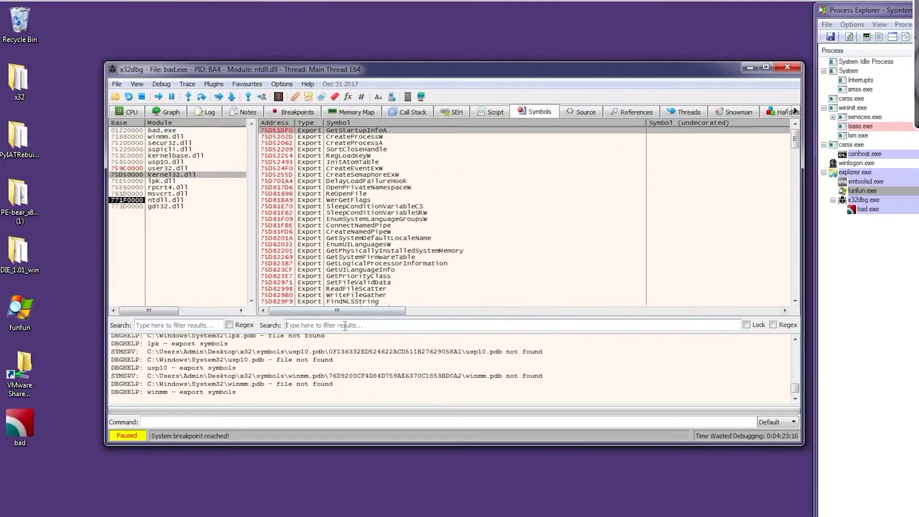
# - Search kernel32.dll's exported symbols for 'createproc' in x32dbg
pyautogui.write('createproc')
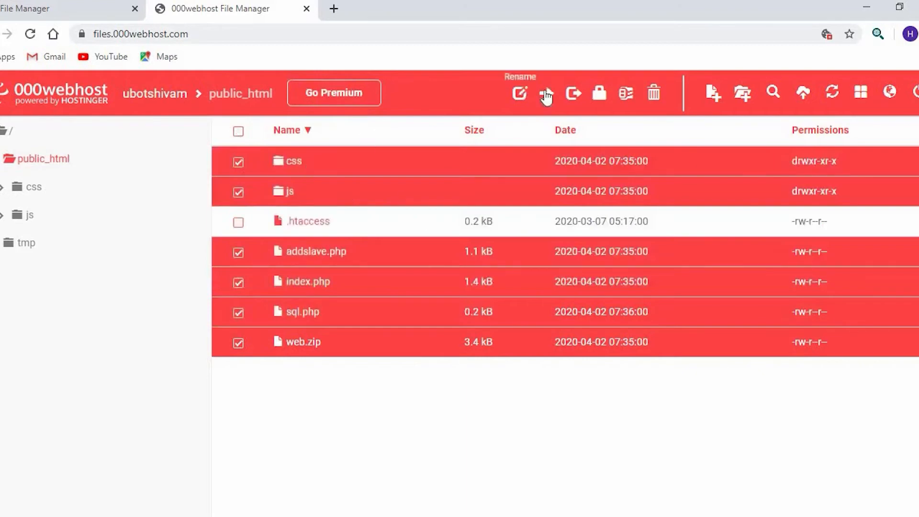
pyautogui.moveTo(653, 92)
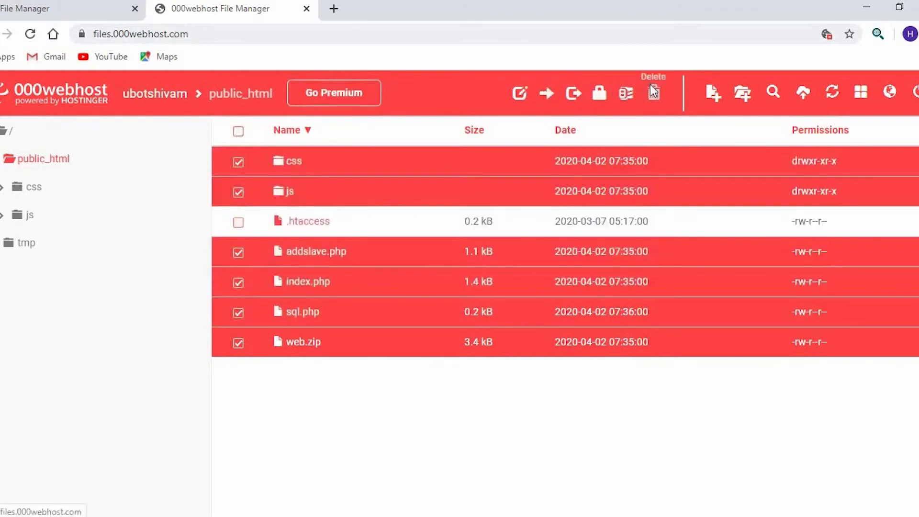
# - Delete the checked public_html files, install the Coronavirus Tracker app, and show all installed apps
pyautogui.click(652, 93)
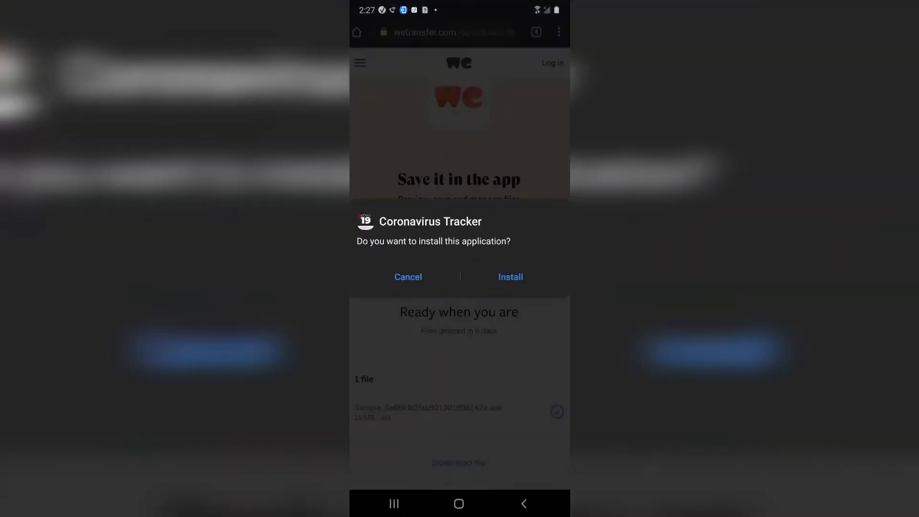
pyautogui.click(510, 277)
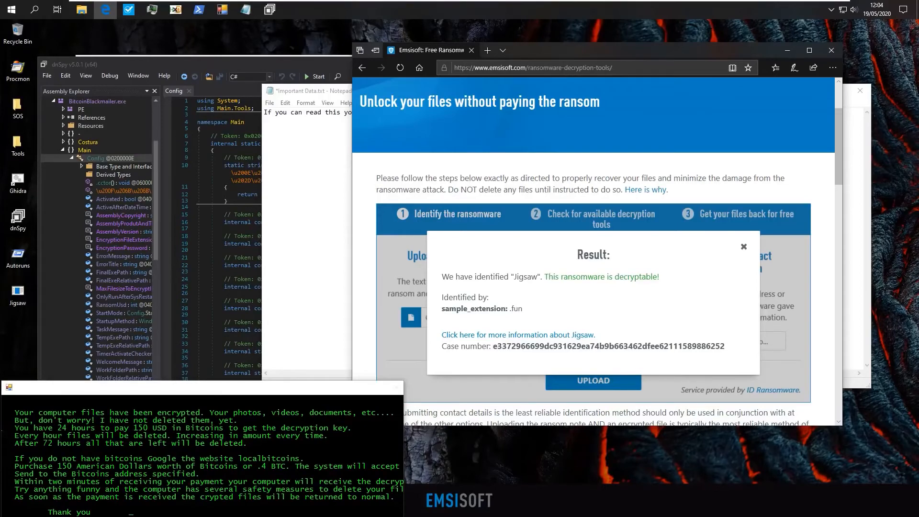
pyautogui.click(518, 335)
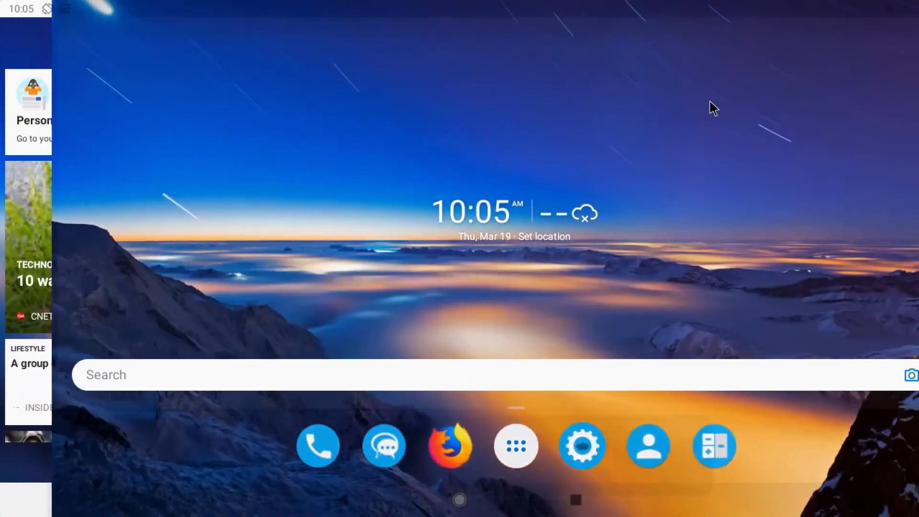
pyautogui.click(516, 446)
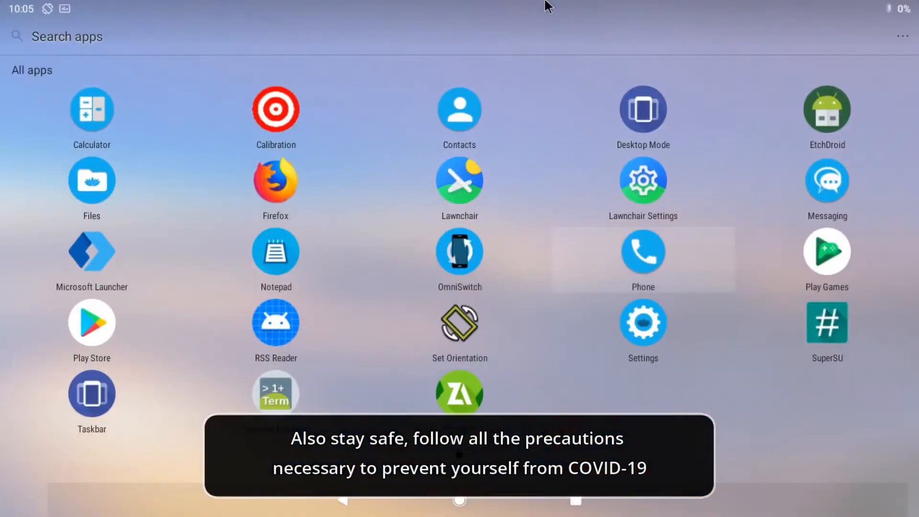